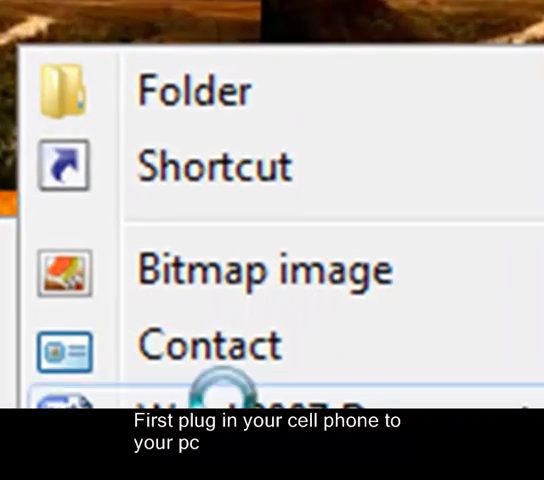
- Create a new desktop folder and name it 'Cell music'
{"action": "left_click", "coordinate": [192, 89]}
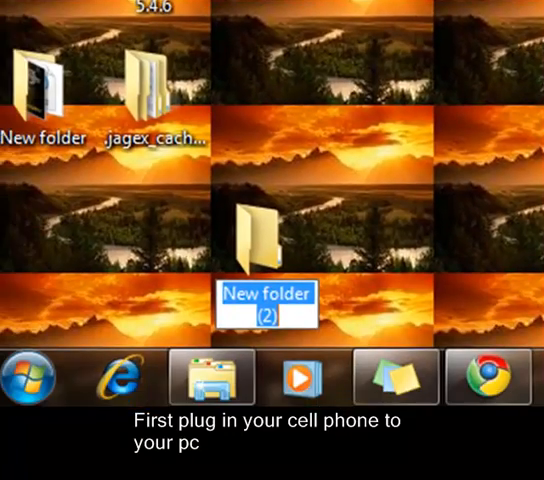
{"action": "type", "text": "Cell music"}
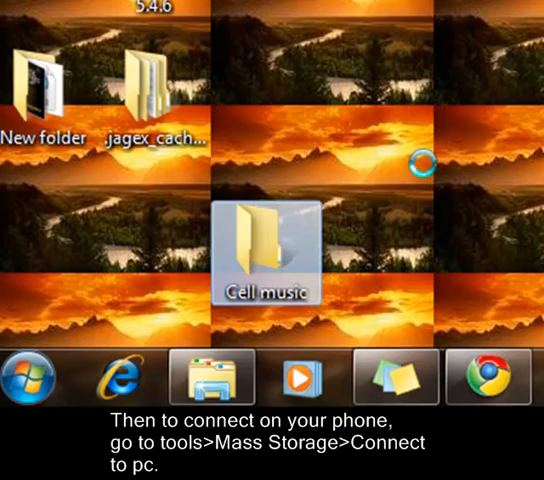
- Launch LimeWire from its desktop shortcut to reach the downloaded music
{"action": "double_click", "coordinate": [267, 245]}
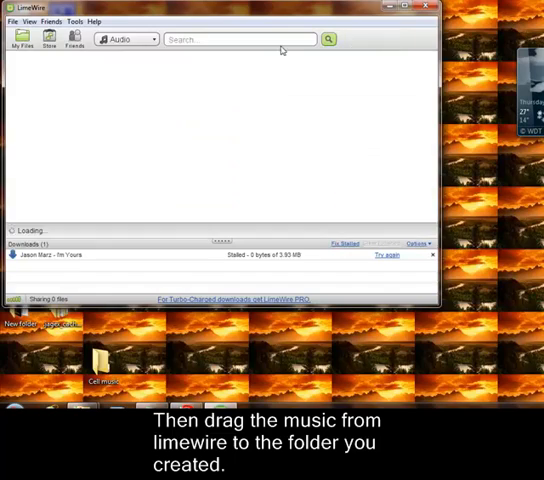
- Search LimeWire for the song 'I'm Yours' while the phone connects as Removable Disk (E:)
{"action": "type", "text": "im you"}
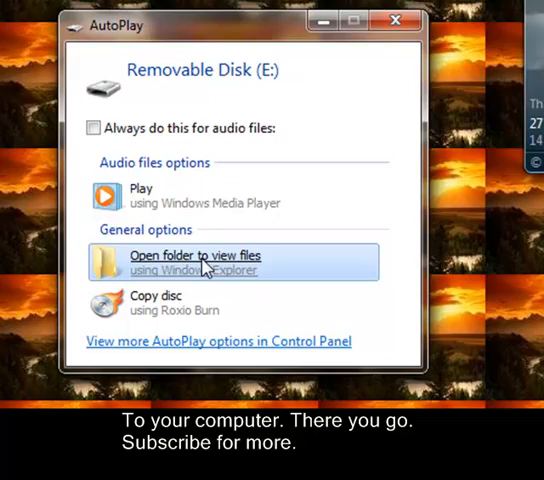
- View the files on Removable Disk (E:) and attempt copying Cell music there, hitting a not-enough-space warning
{"action": "left_click", "coordinate": [207, 262]}
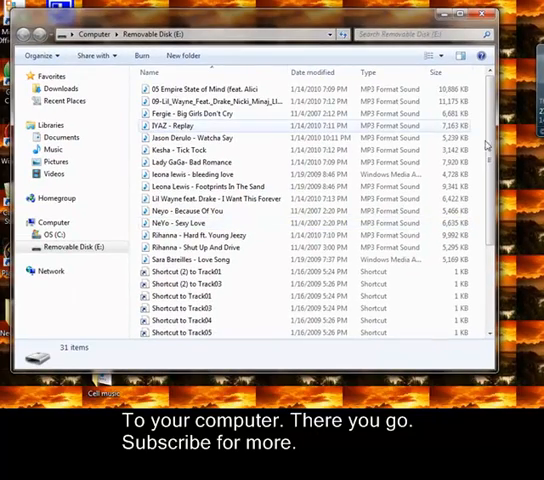
{"action": "scroll", "scroll_direction": "down", "scroll_amount": 3}
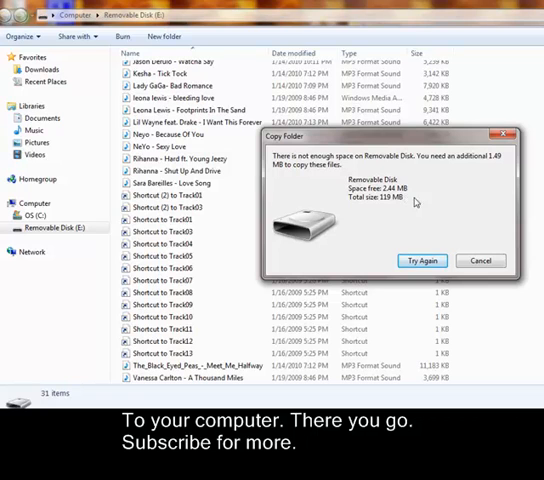
- Dismiss the space warning and permanently delete five unwanted songs from the phone's disk
{"action": "left_click", "coordinate": [480, 260]}
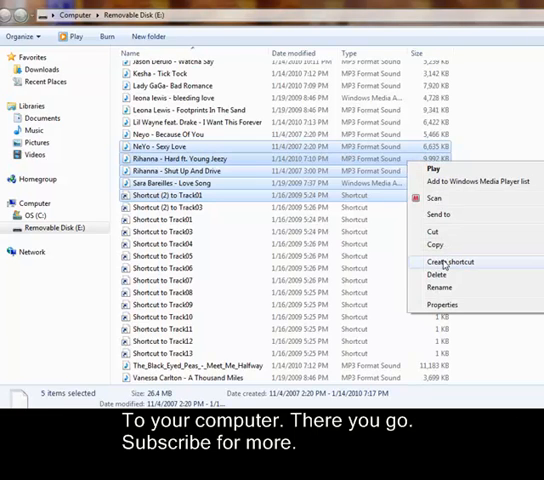
{"action": "left_click", "coordinate": [439, 273]}
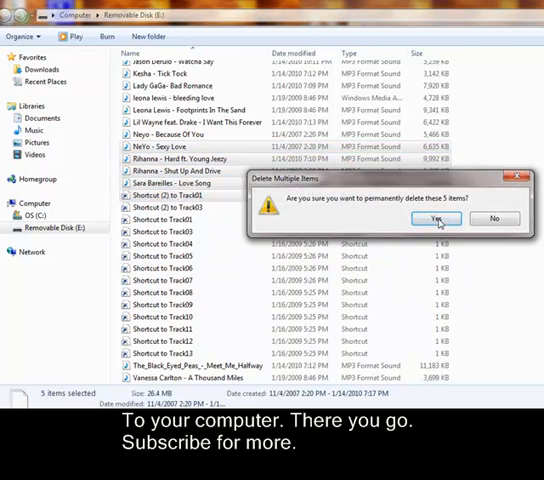
{"action": "left_click", "coordinate": [430, 219]}
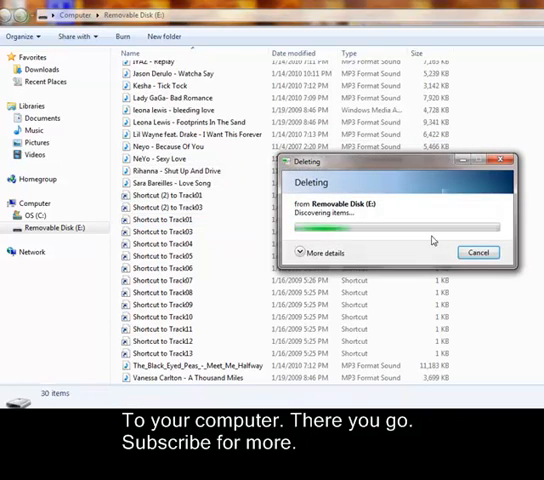